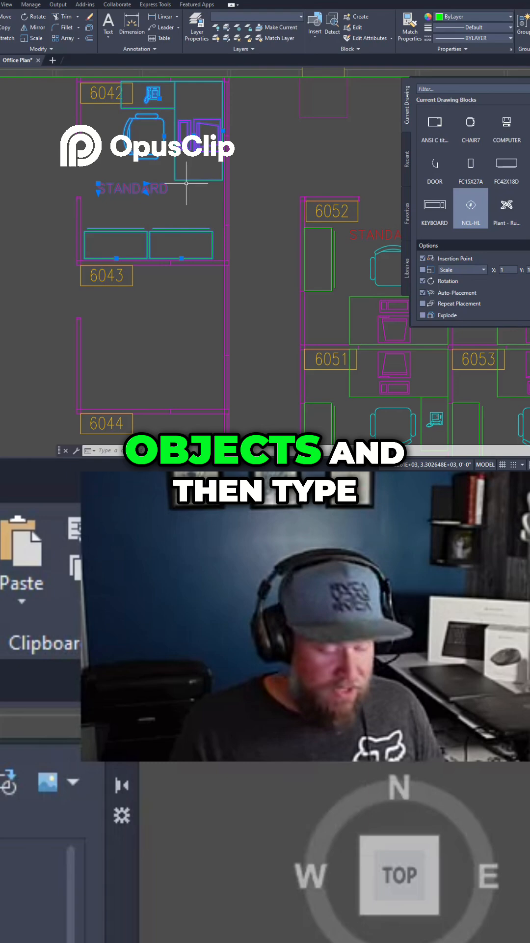
- Group the desk, chair and furniture blocks in office 6042 using the GROUP command
{"action": "type", "text": "GROU"}
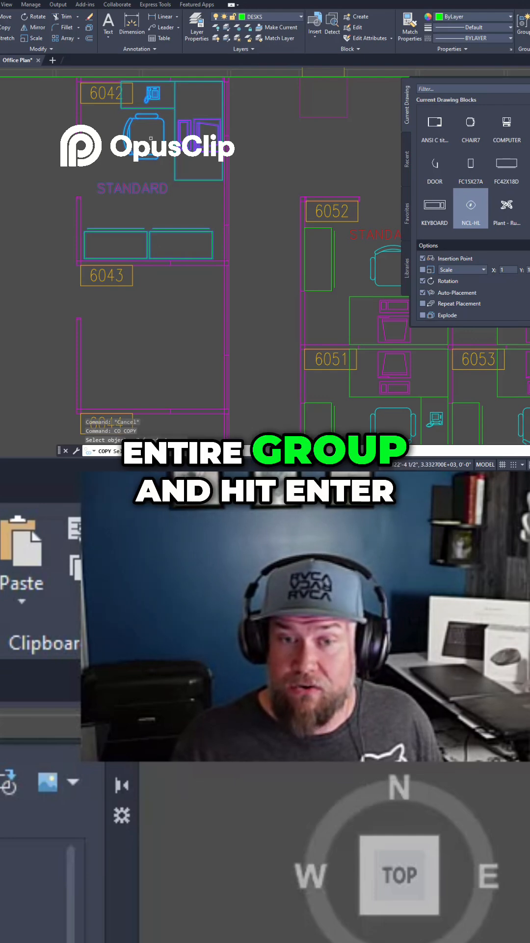
- Confirm the furniture group as the objects to copy into the other office
{"action": "key", "text": "enter"}
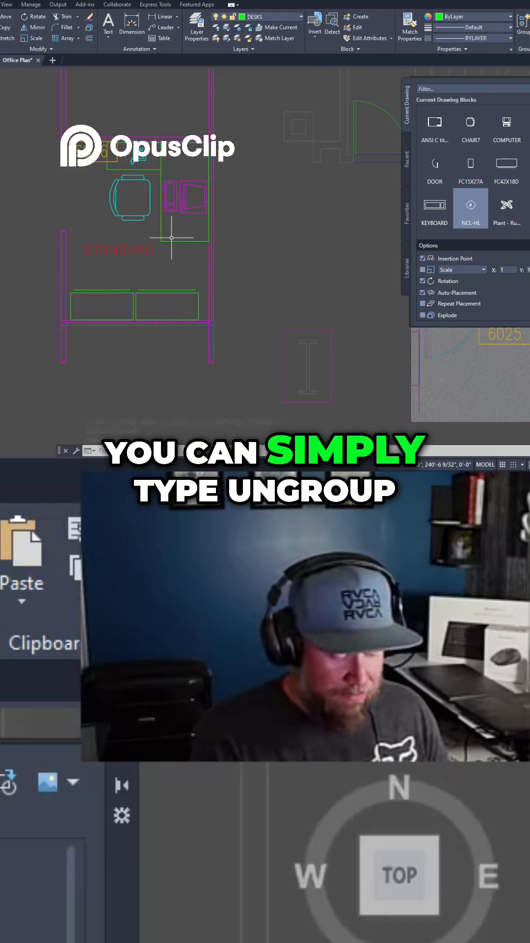
- Start the UNGROUP command for the copied desk furniture in the new office
{"action": "type", "text": "ungou"}
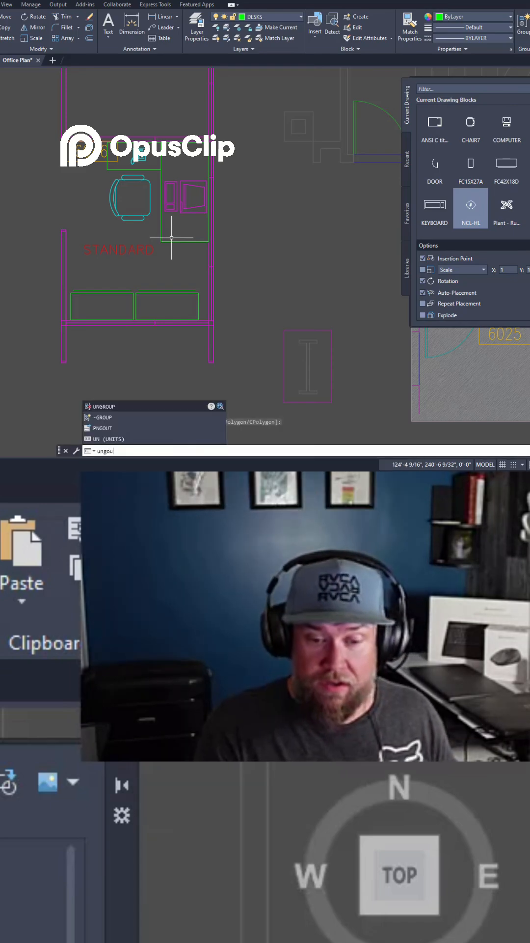